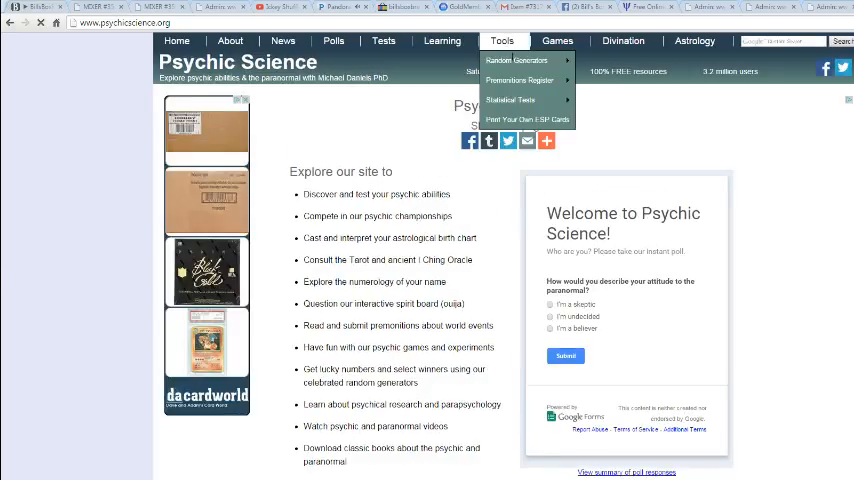
# - Open the Random List Generator and reshuffle the participant names seven times
pyautogui.click(516, 60)
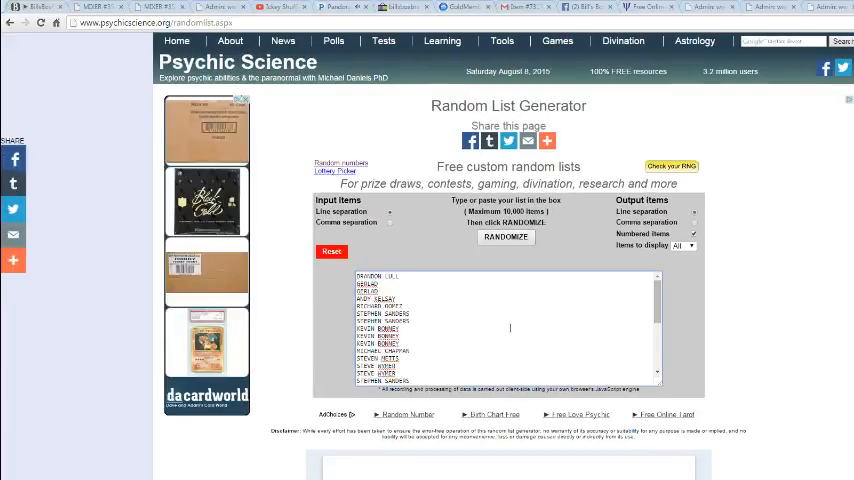
pyautogui.click(505, 237)
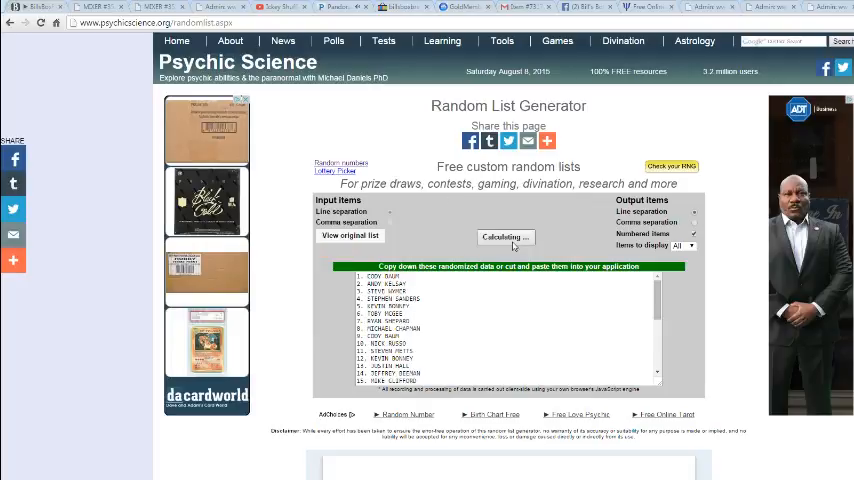
pyautogui.click(505, 237)
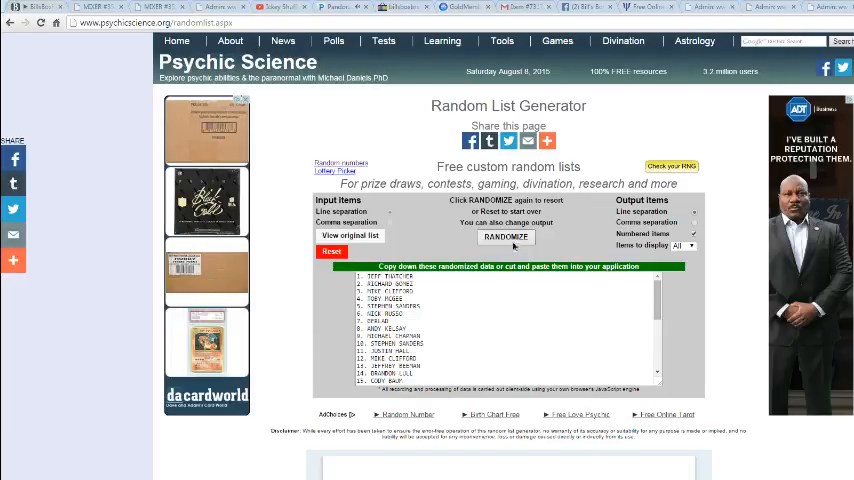
pyautogui.click(506, 237)
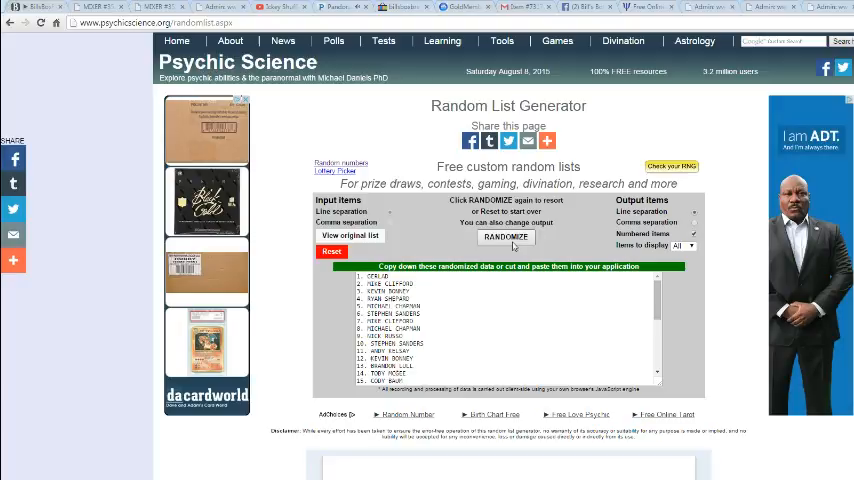
pyautogui.click(505, 237)
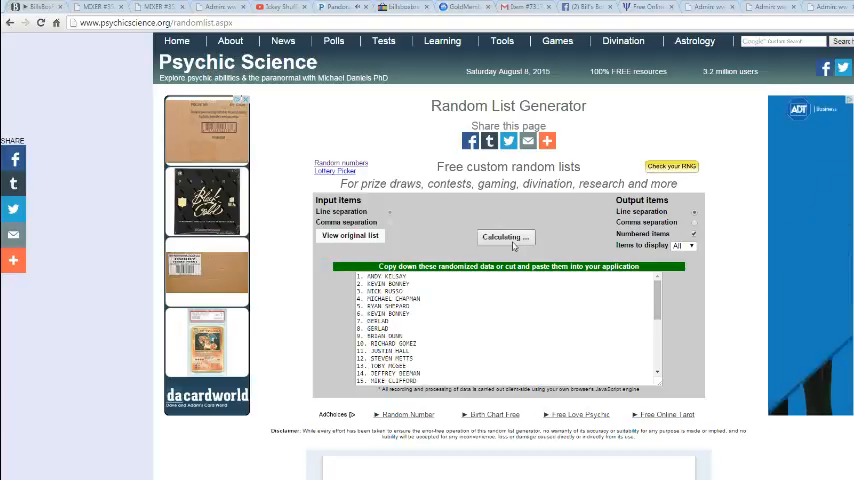
pyautogui.click(505, 237)
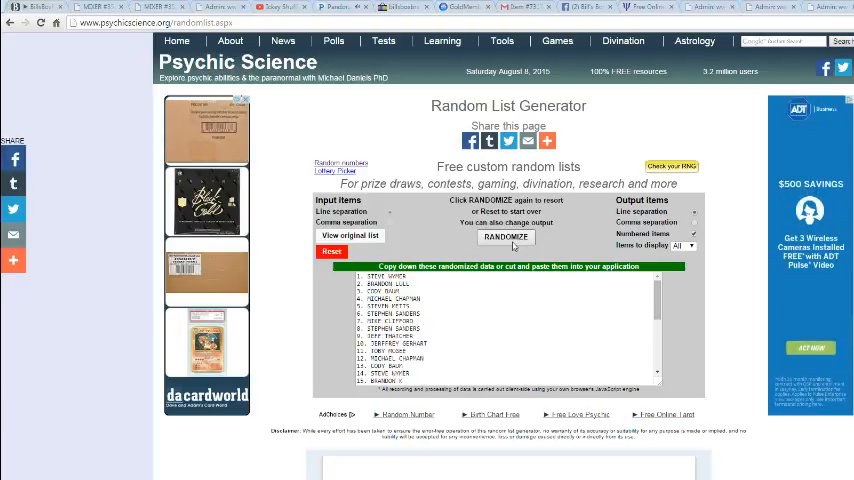
pyautogui.click(505, 237)
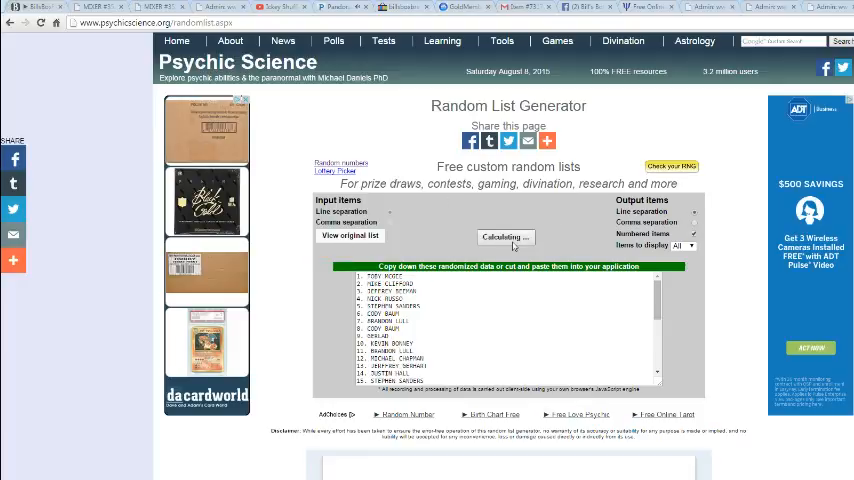
pyautogui.click(505, 237)
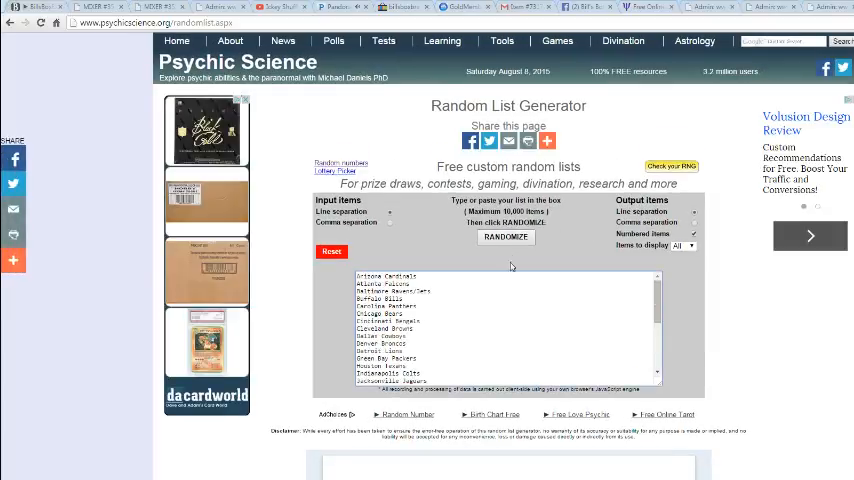
# - Shuffle the pasted NFL team list seven times with RANDOMIZE
pyautogui.click(505, 237)
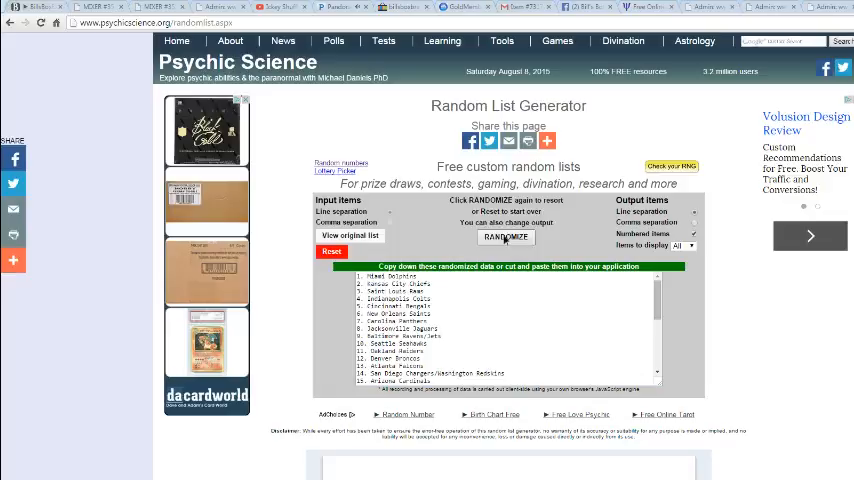
pyautogui.click(505, 237)
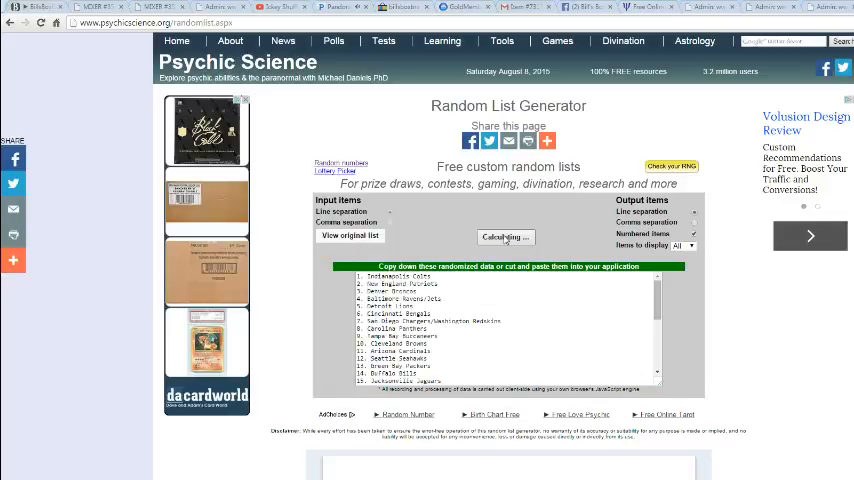
pyautogui.click(505, 237)
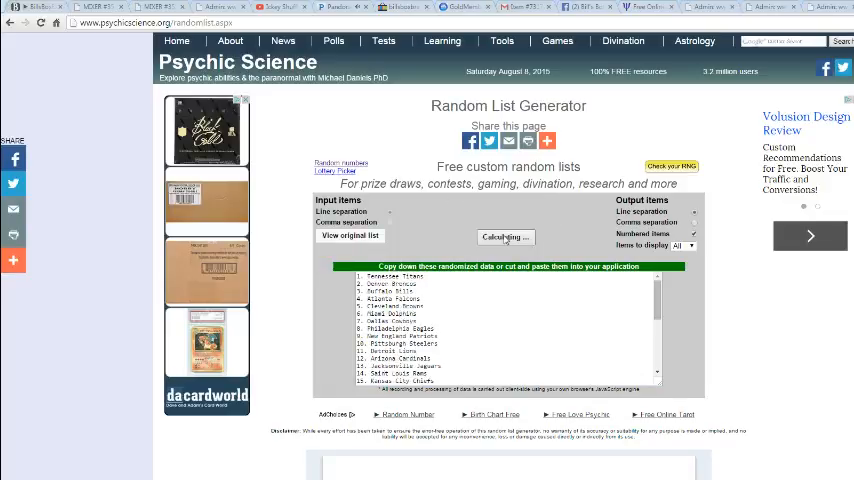
pyautogui.click(505, 237)
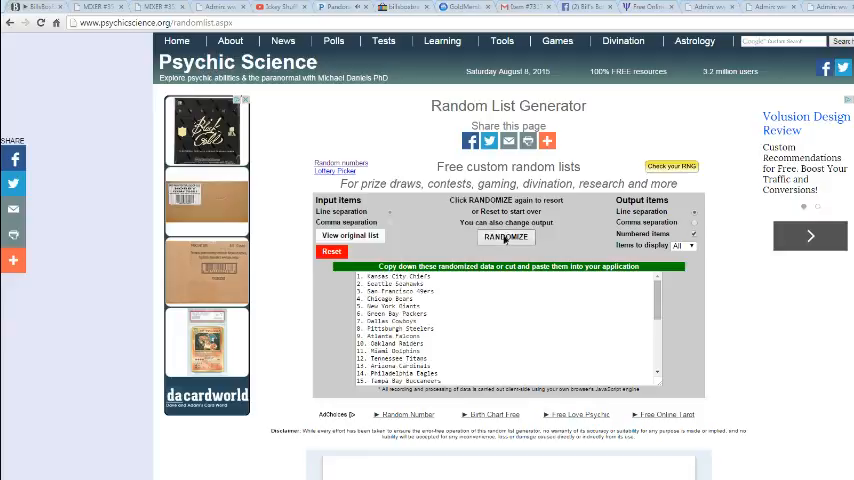
pyautogui.click(505, 237)
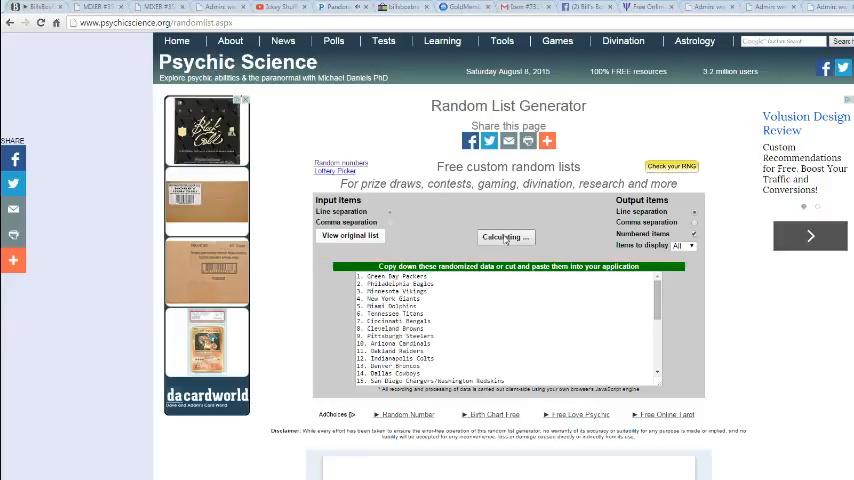
pyautogui.click(505, 237)
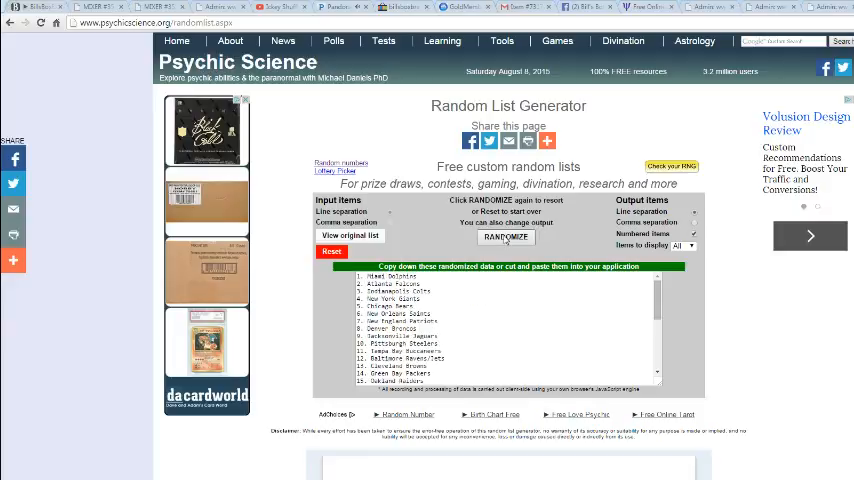
pyautogui.click(505, 237)
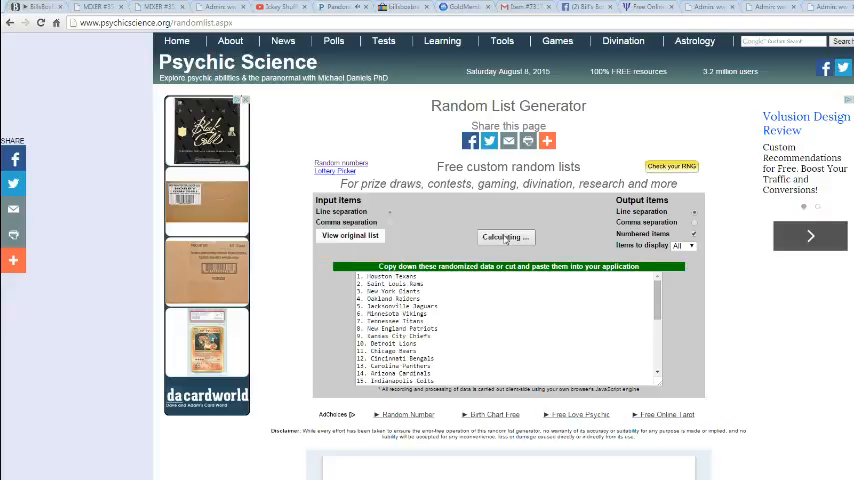
# - Randomize the NFL team list once more before moving both lists into Excel
pyautogui.click(505, 237)
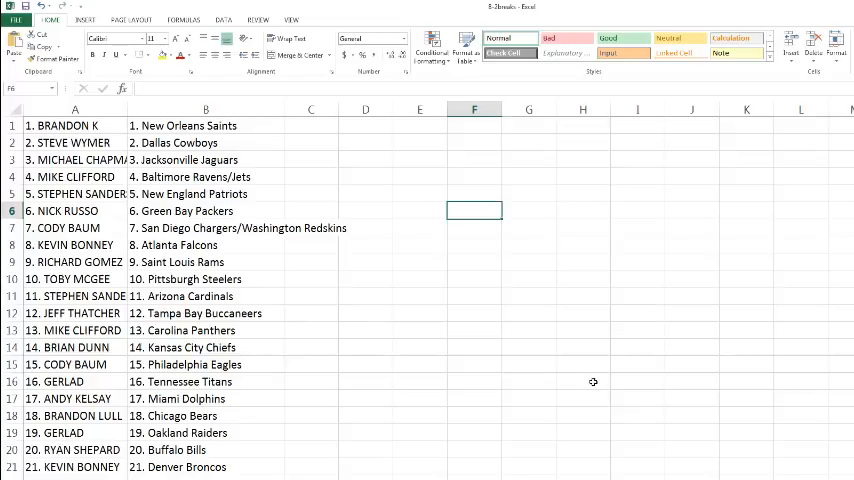
pyautogui.moveTo(615, 376)
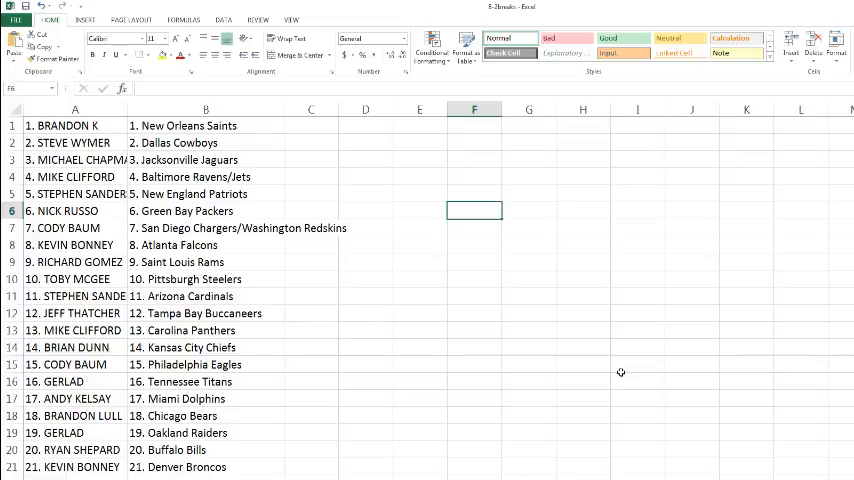
pyautogui.scroll(-3)
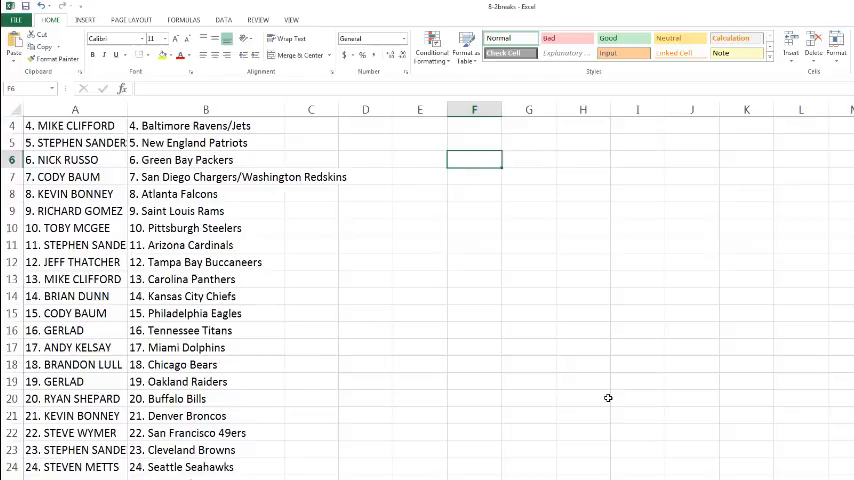
pyautogui.moveTo(680, 395)
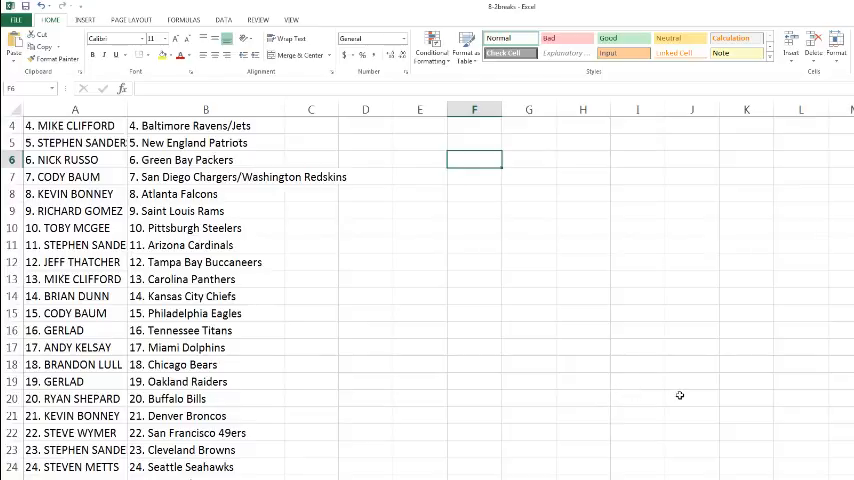
pyautogui.moveTo(744, 395)
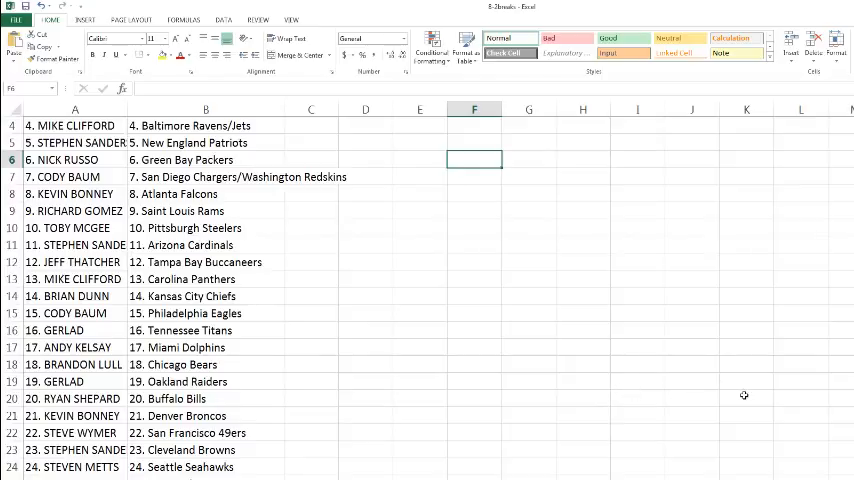
pyautogui.scroll(-3)
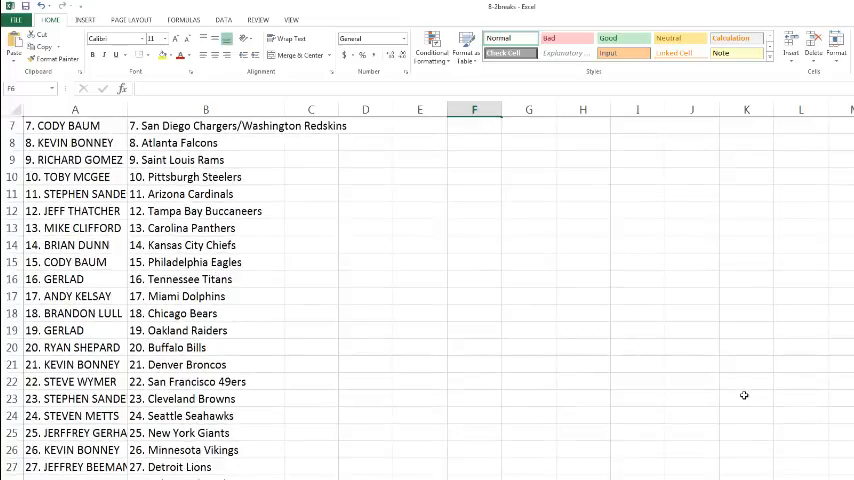
pyautogui.scroll(-3)
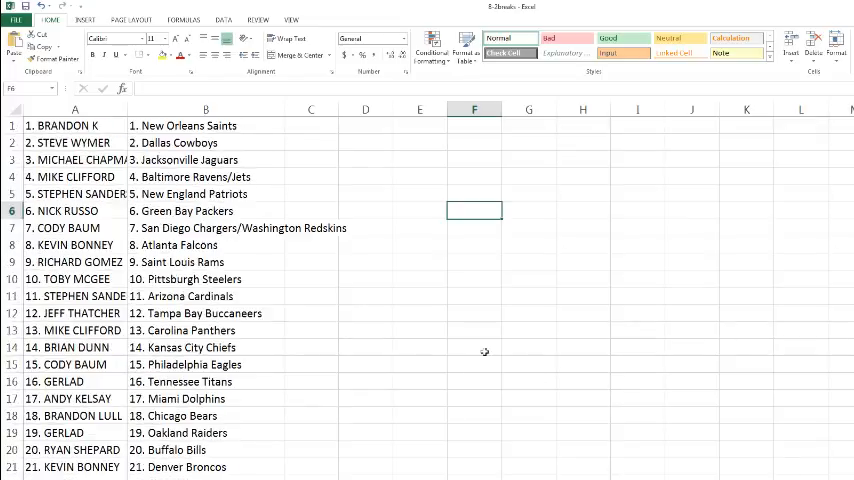
pyautogui.moveTo(457, 342)
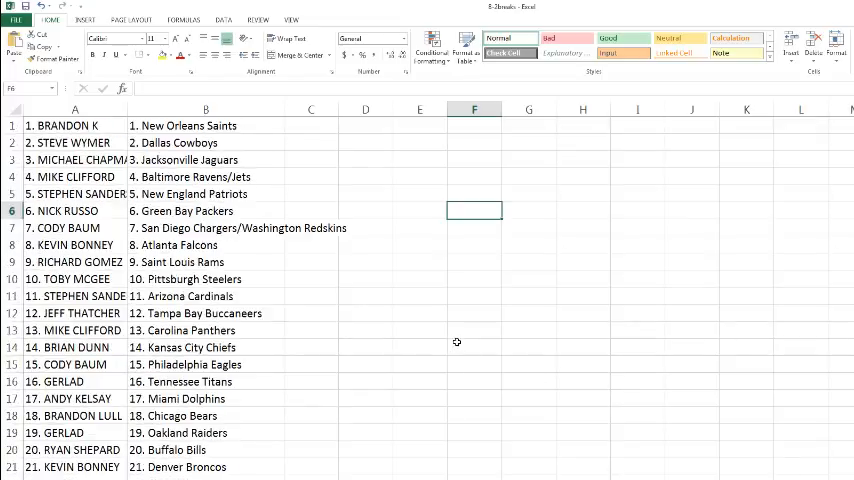
pyautogui.scroll(-3)
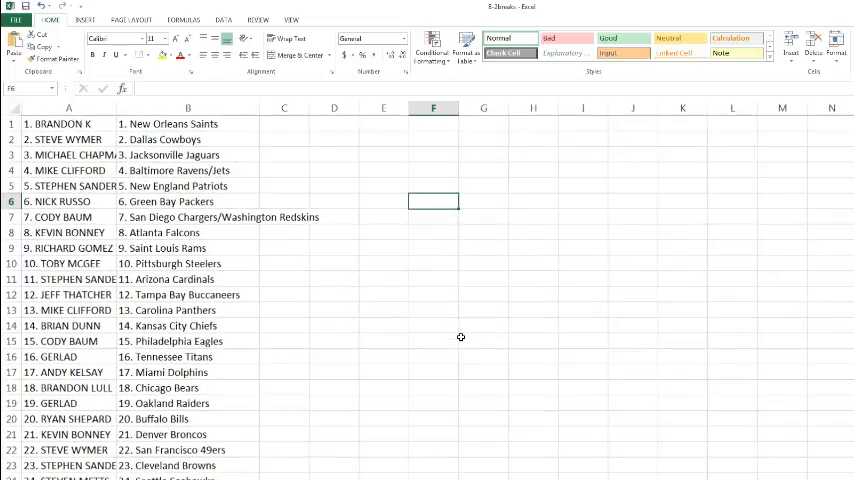